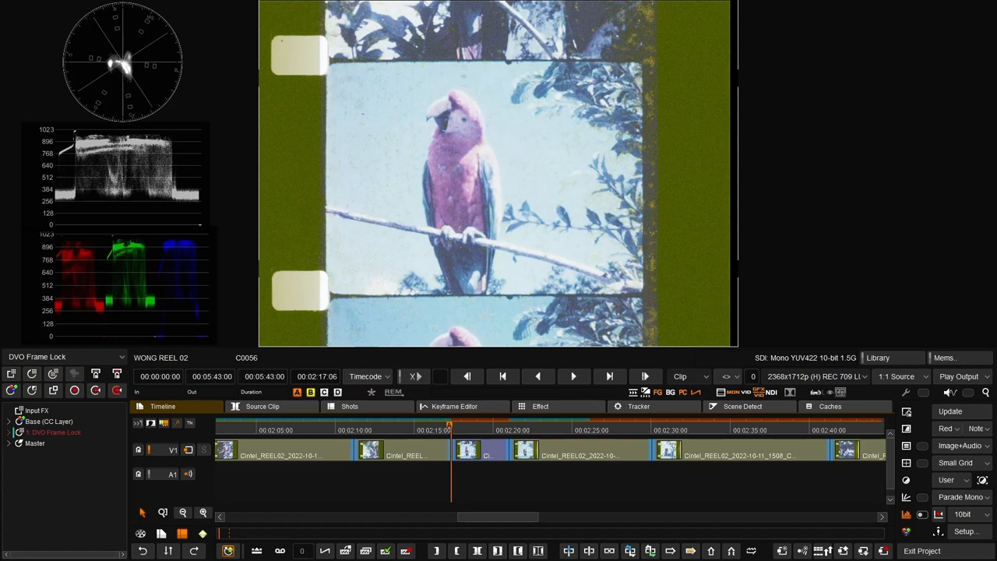
# Reveal the DVO Frame Lock layer's effect parameters for the parrot clip.
pyautogui.click(539, 405)
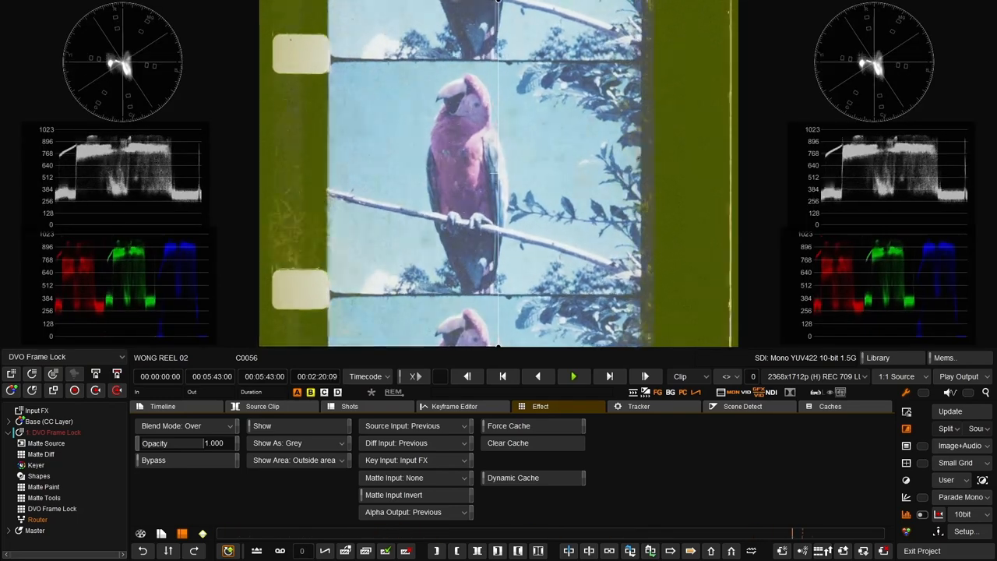
pyautogui.click(573, 375)
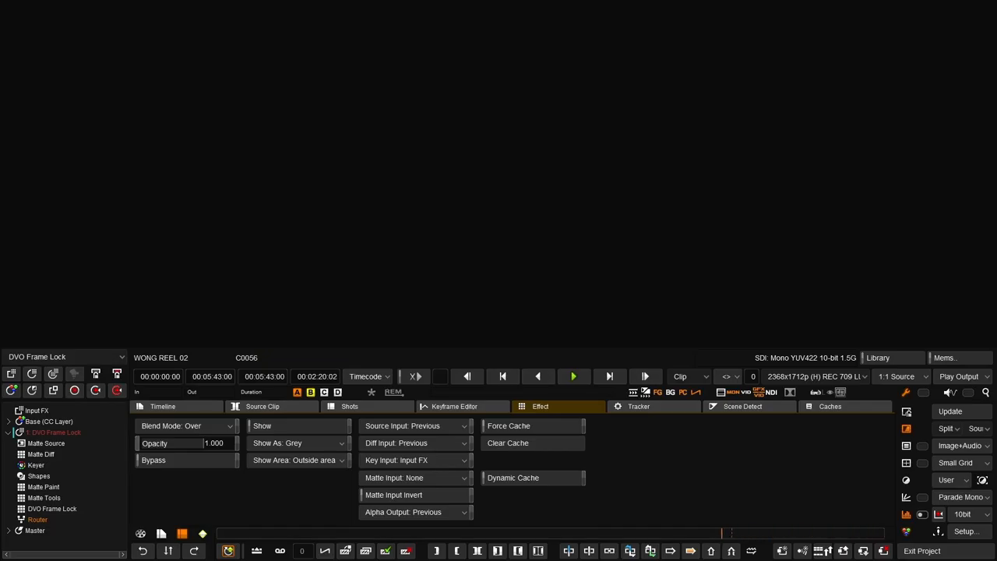
pyautogui.click(574, 375)
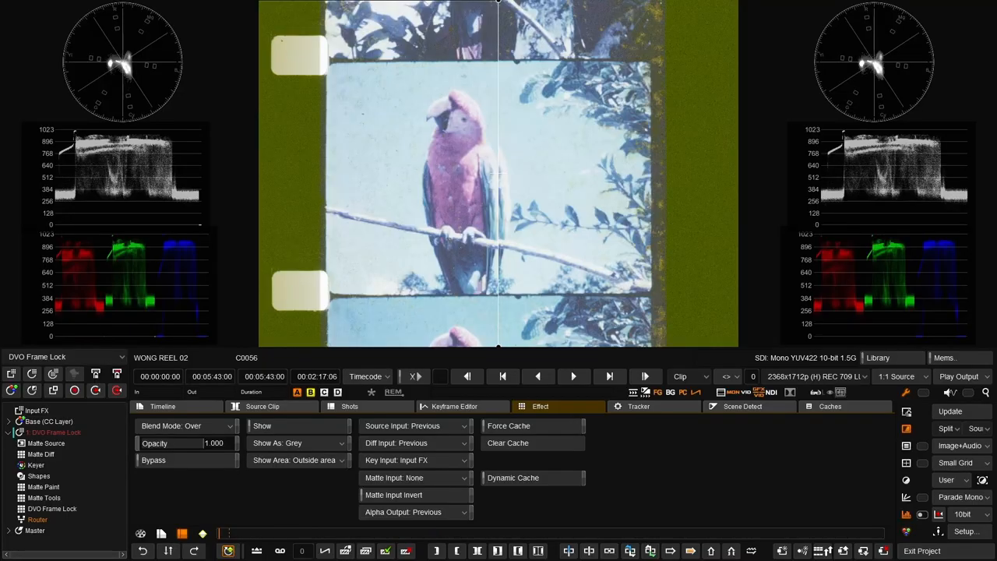